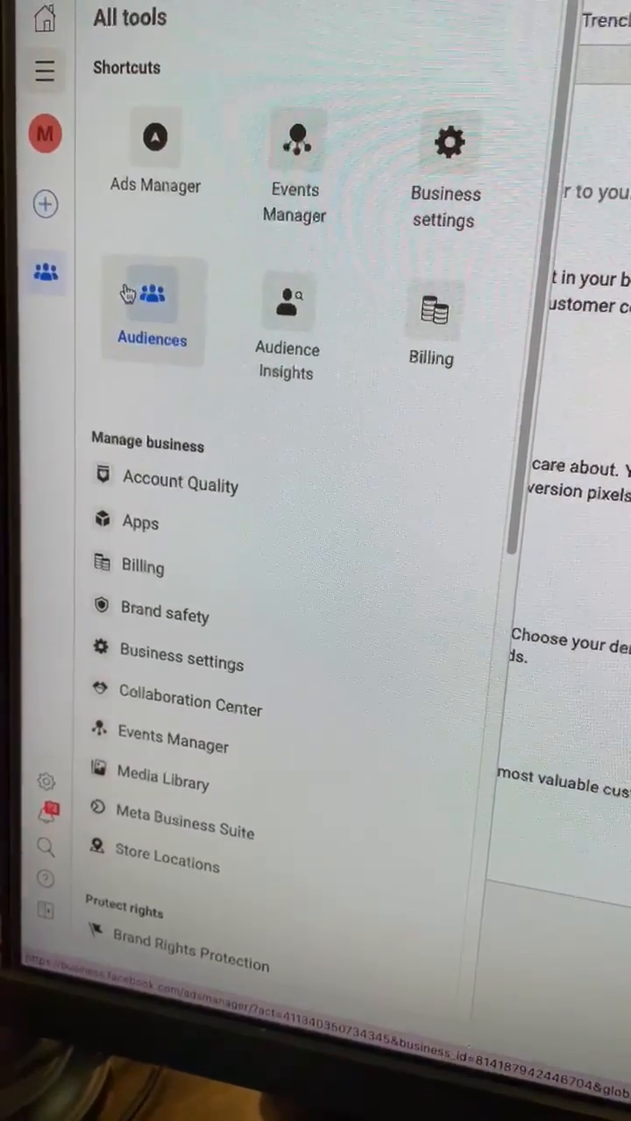
# - Scroll the All tools menu and choose Audiences under Shortcuts
pyautogui.scroll(-3)
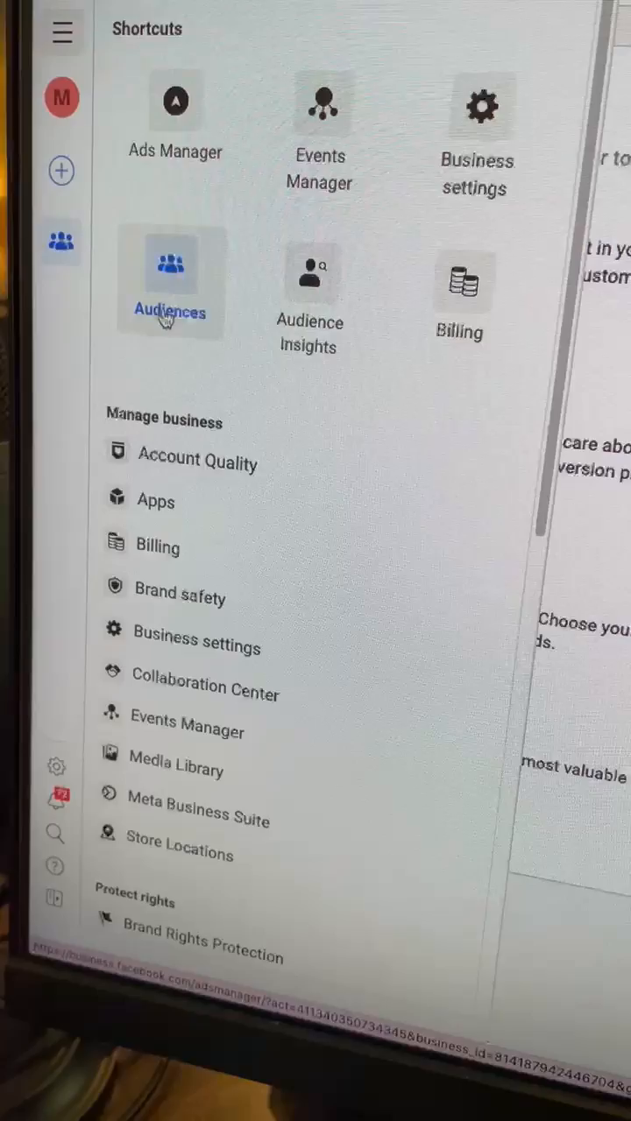
pyautogui.click(170, 287)
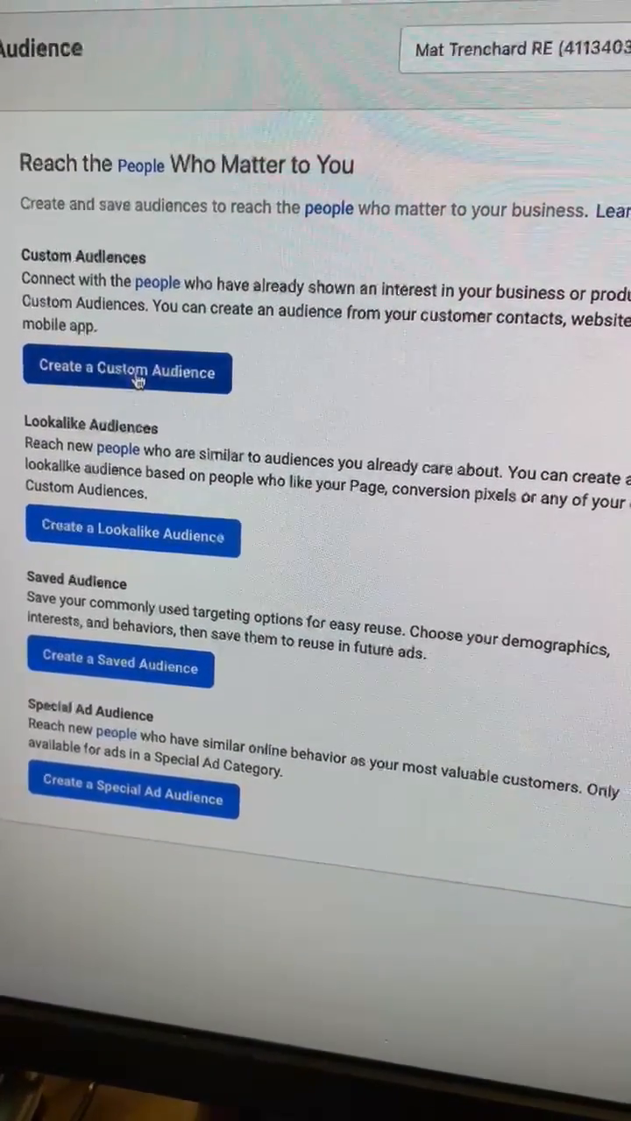
# - Start a custom audience to show the source chooser with website, customer list and video options
pyautogui.click(126, 371)
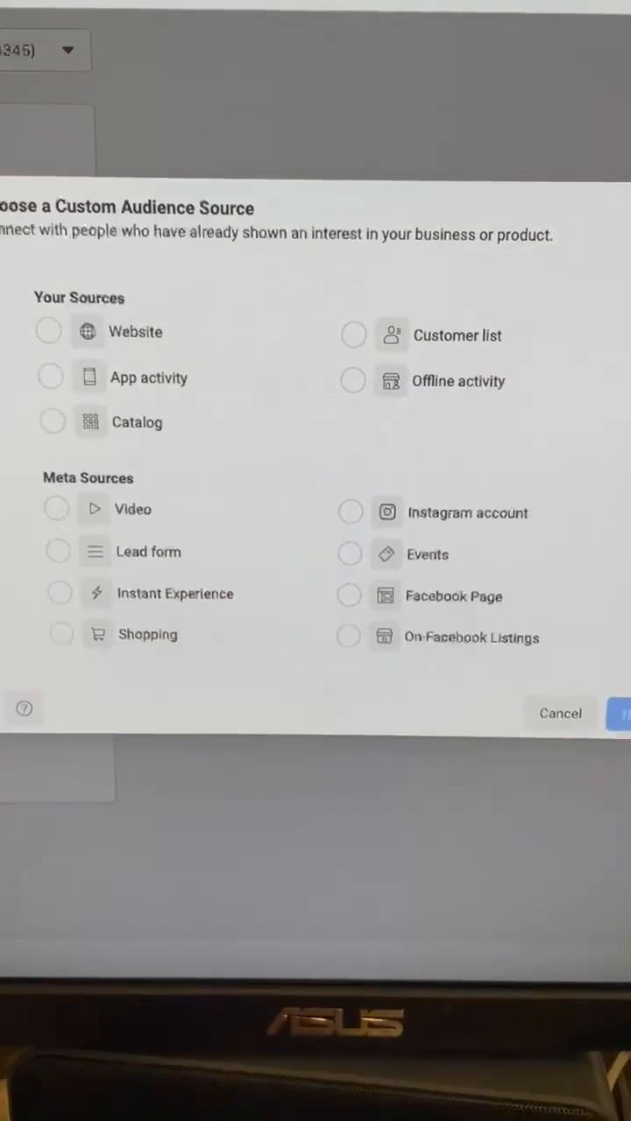